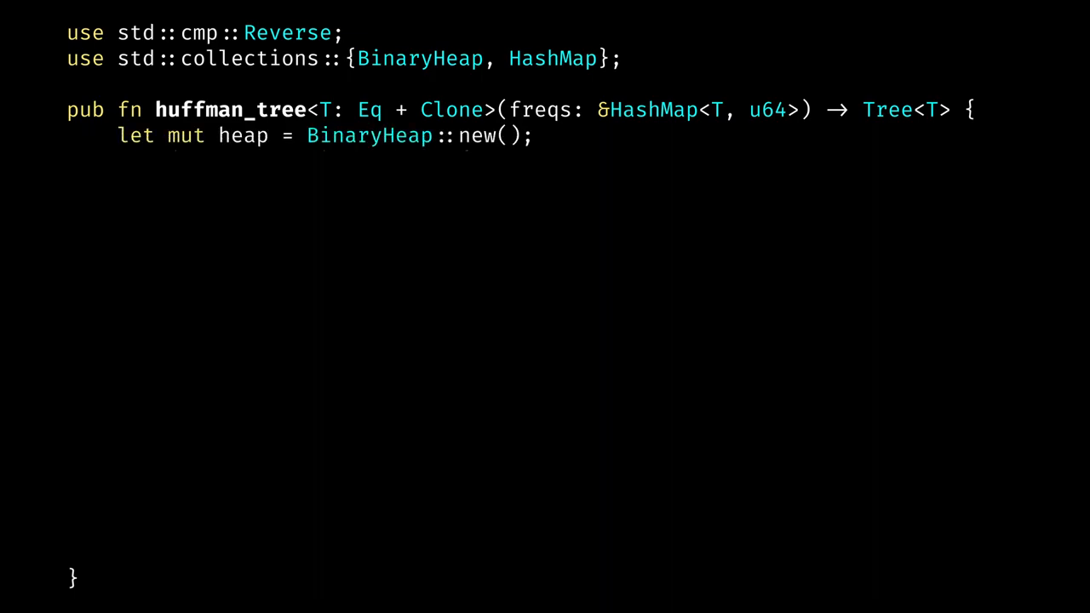
Step: Add the leaf-pushing for loop over freqs and the while loop that pops two nodes and pushes the merged node
text(for (token, freq) in freqs {)
text(heap.push(Reverse(Leaf { freq: *freq, token: token.clone()
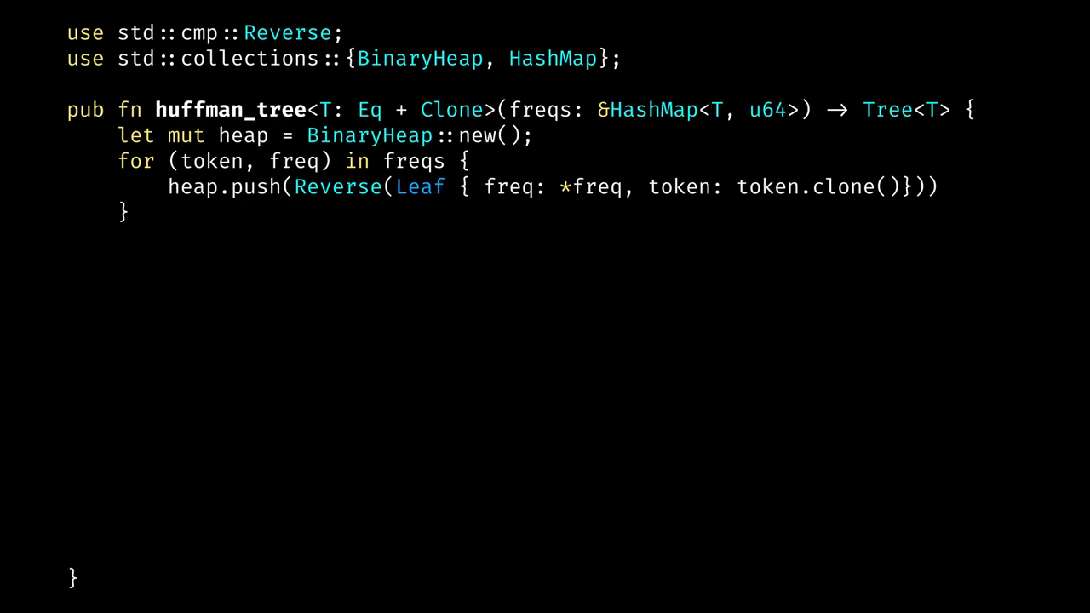
text(while heap.len() > 1 {)
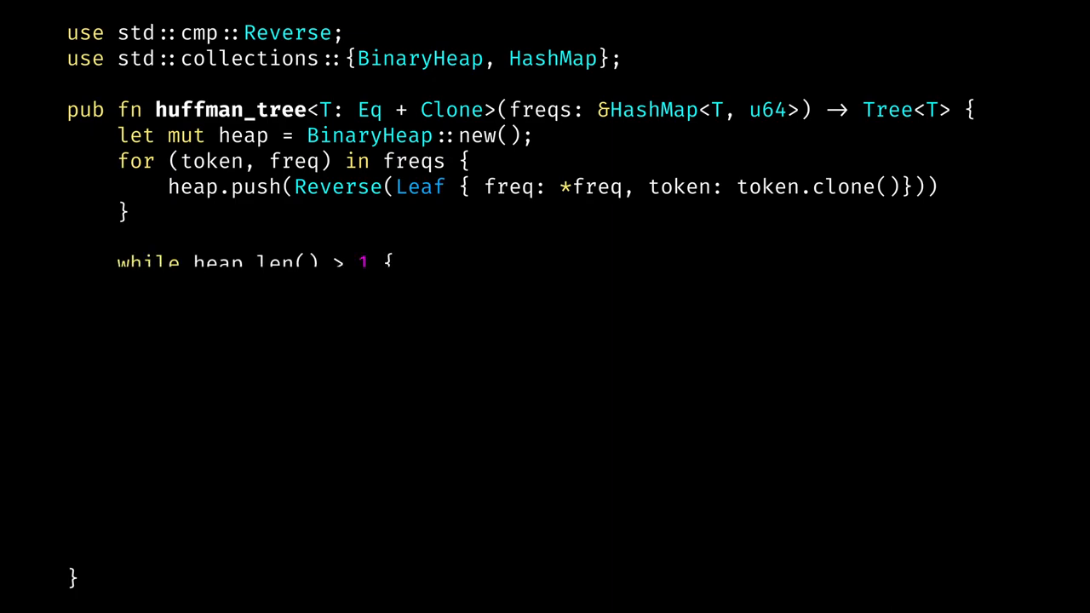
text(let (node1, node2) = (heap.pop().unwrap().0, heap.pop().unwrap().0);)
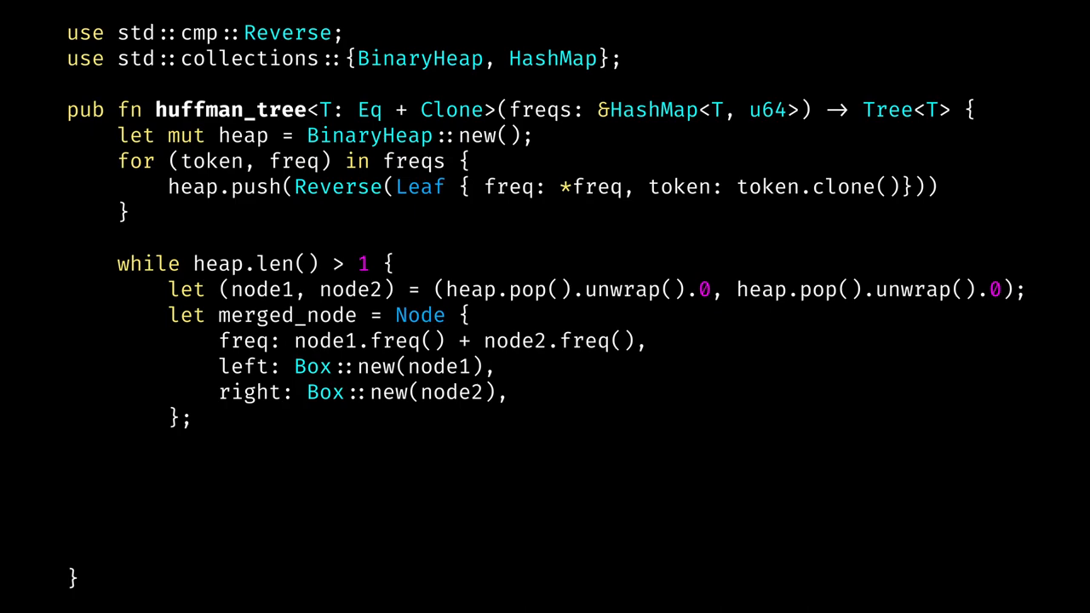
text(heap.push(Reverse(merged_node));)
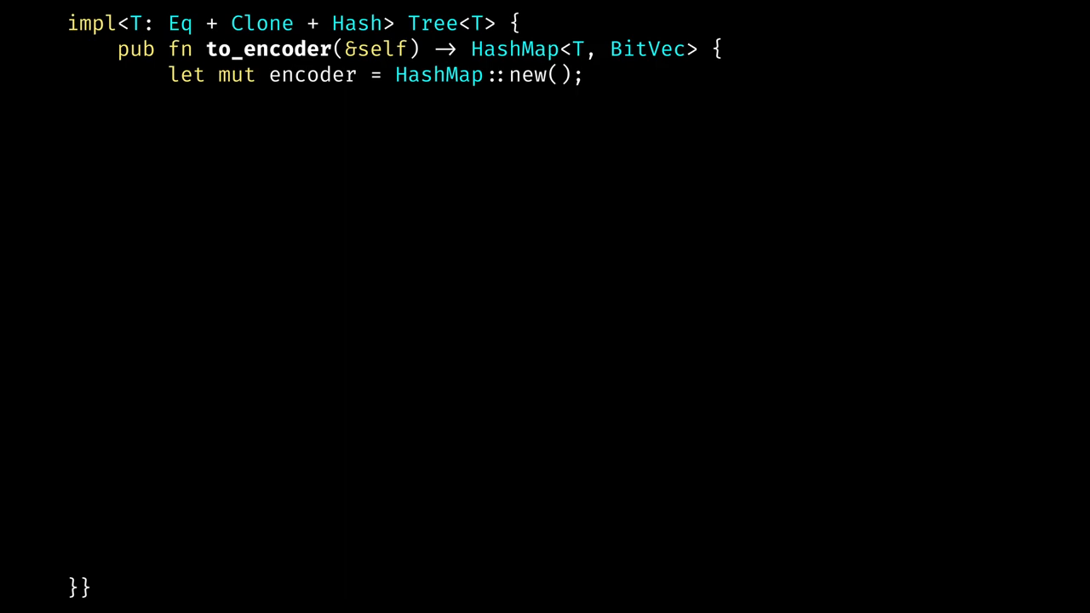
Step: Walk the tree with a (node, BitVec) stack, match Leaf and Node arms, and return the encoder map
text(let mut stack = vec![(self, BitVec::new())];)
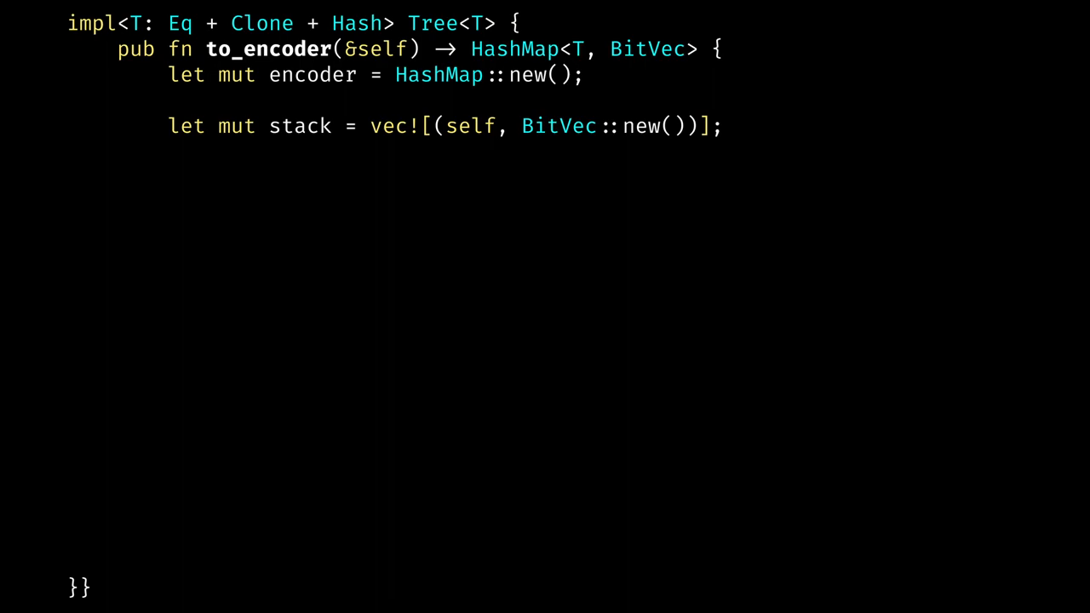
text(while !stack.is_empty() {)
text(let (node, path) = stack.pop().unwrap();)
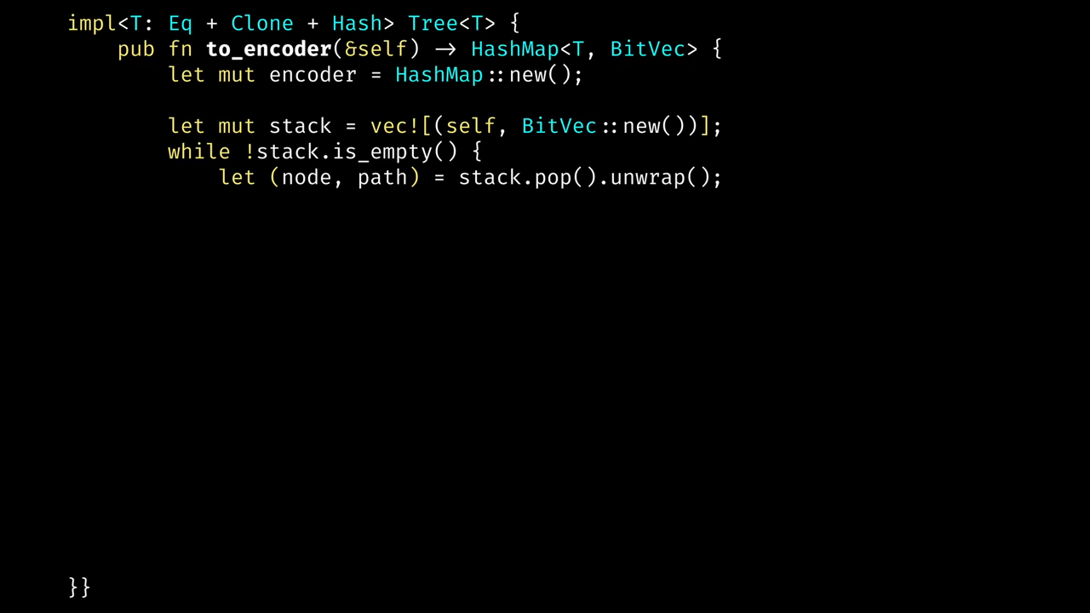
text(match node {)
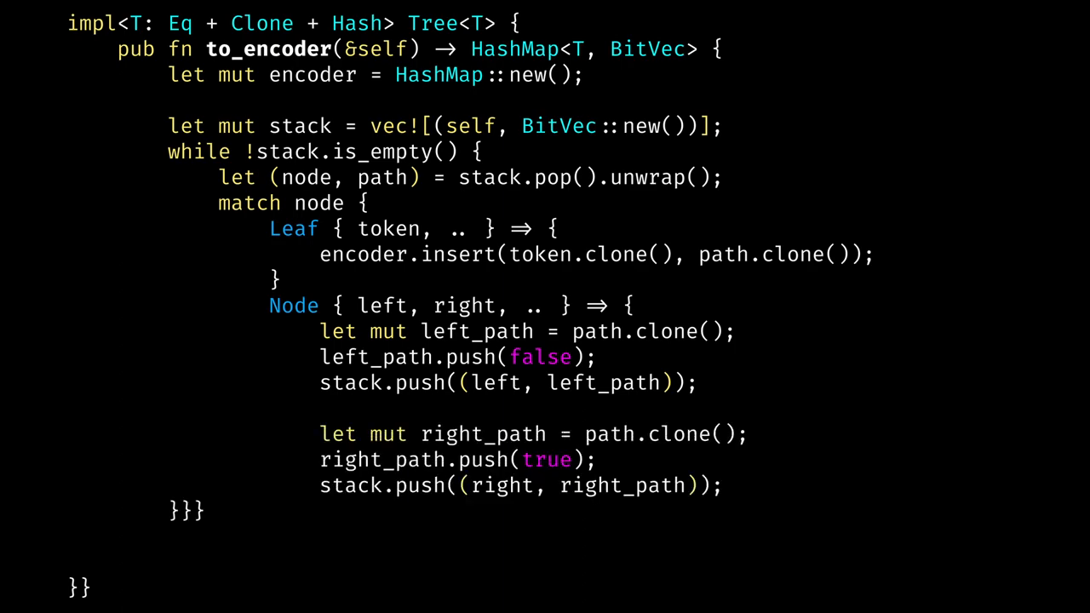
text(encoder)
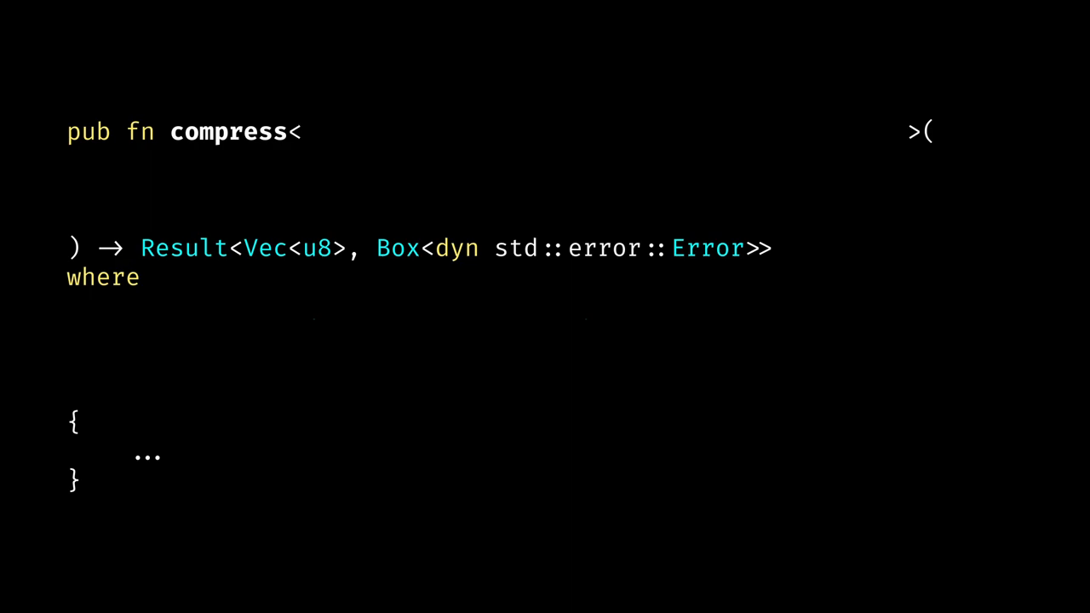
Step: List the compress parameters lines, get_freqs and line_to_tokens in the signature
text(lines: &'a Vec<String>,)
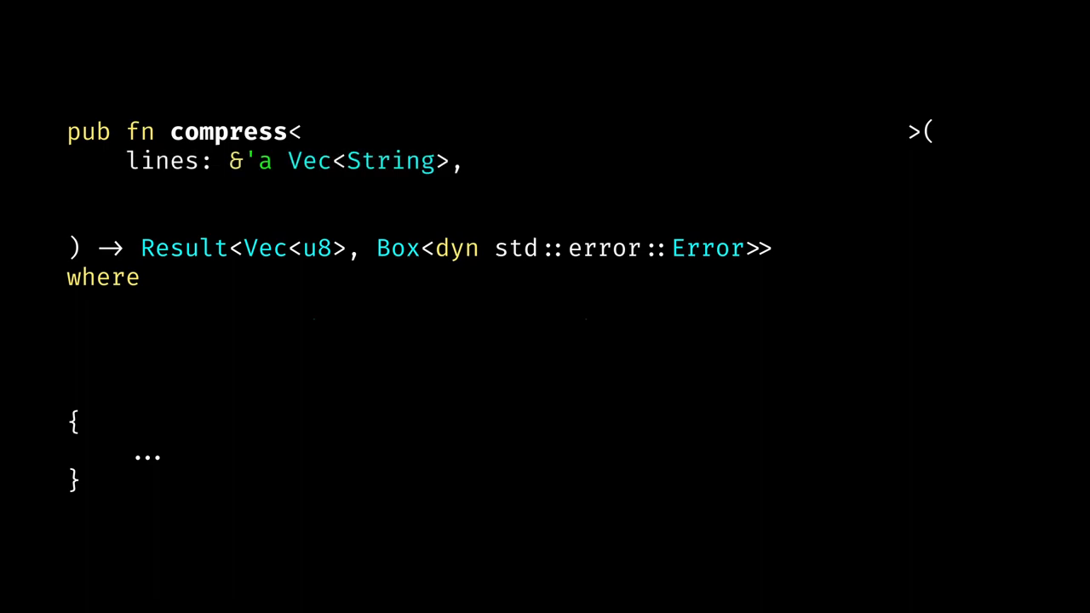
text(get_freqs: FreqsF,)
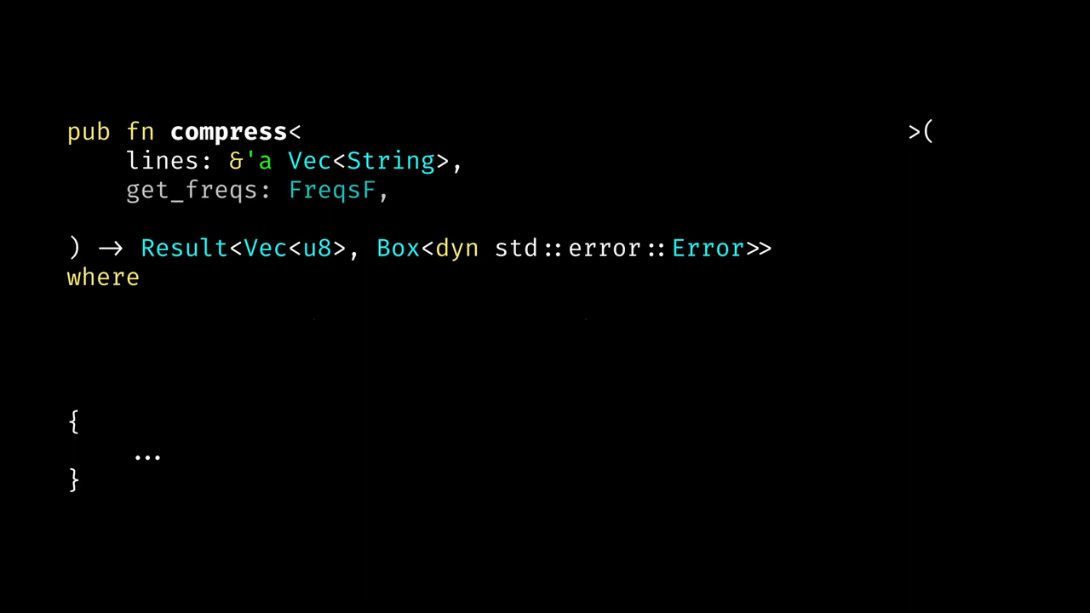
text(line_to_tokens: TokenExtractor,)
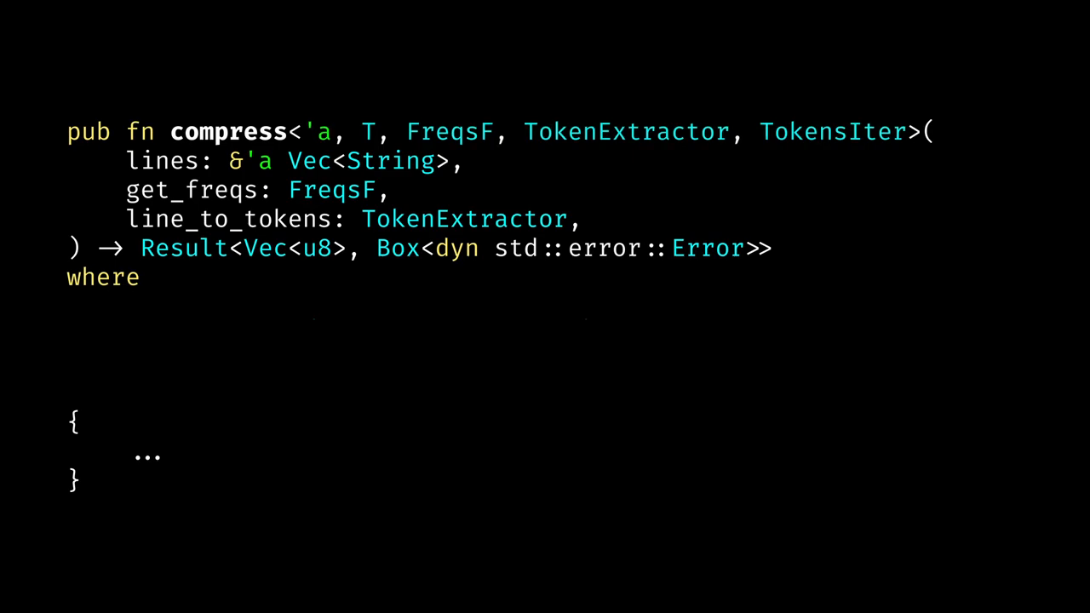
Step: Bound T by Clone + Eq + Hash + Send + Sync + Serialize in the where clause
text(T: C)
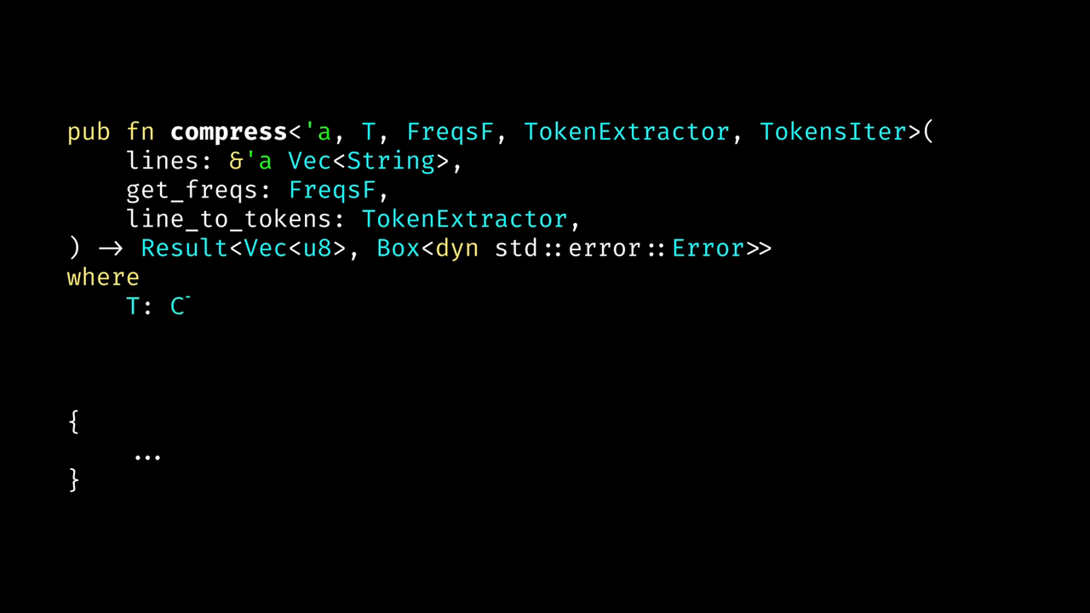
text(lone + Eq)
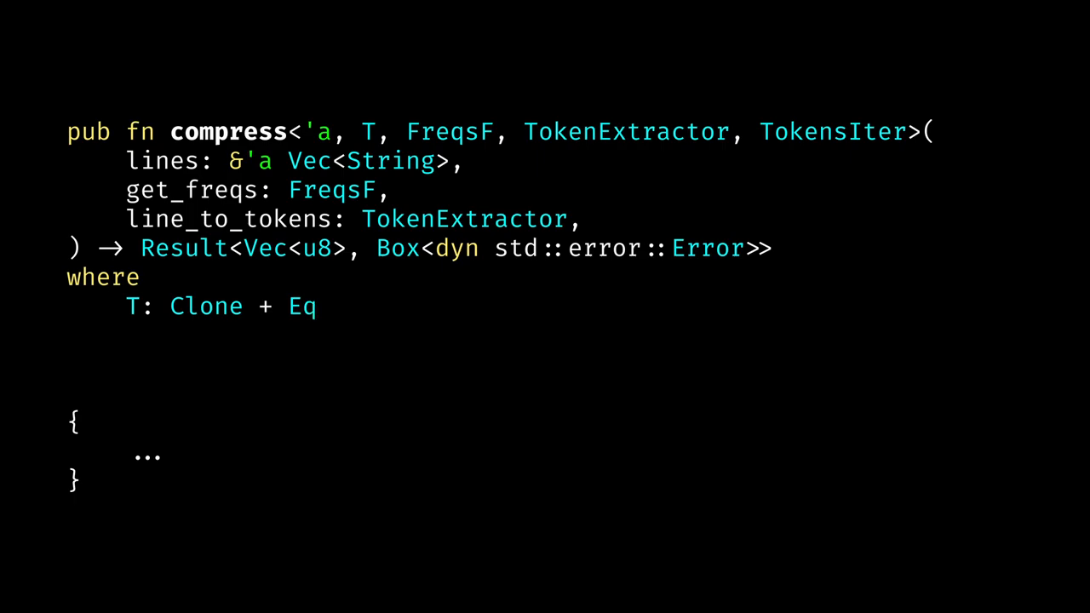
text(+ Hash)
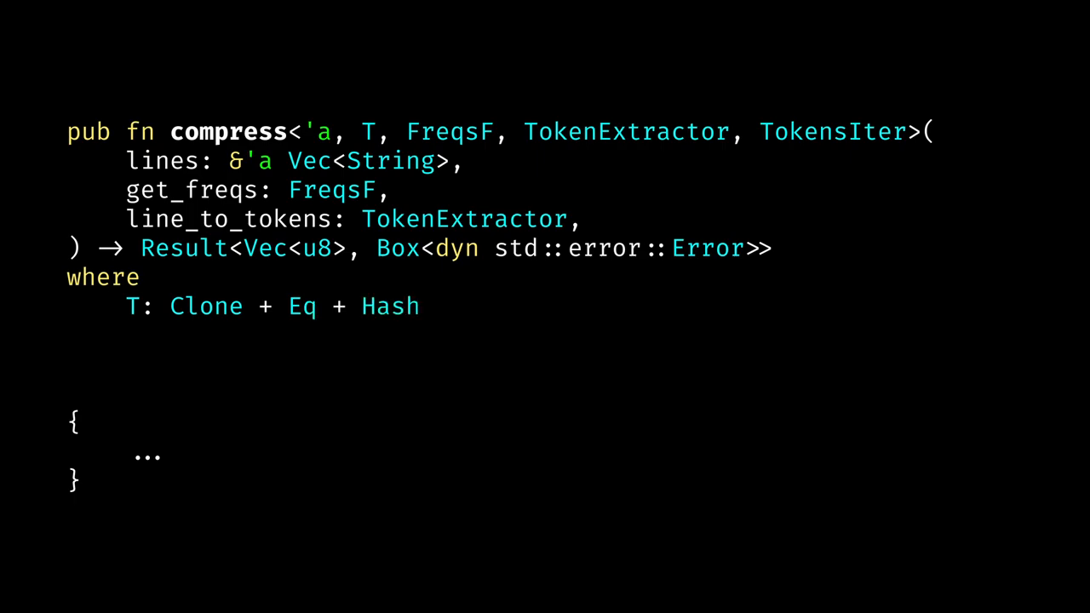
text(+ Send + Sync)
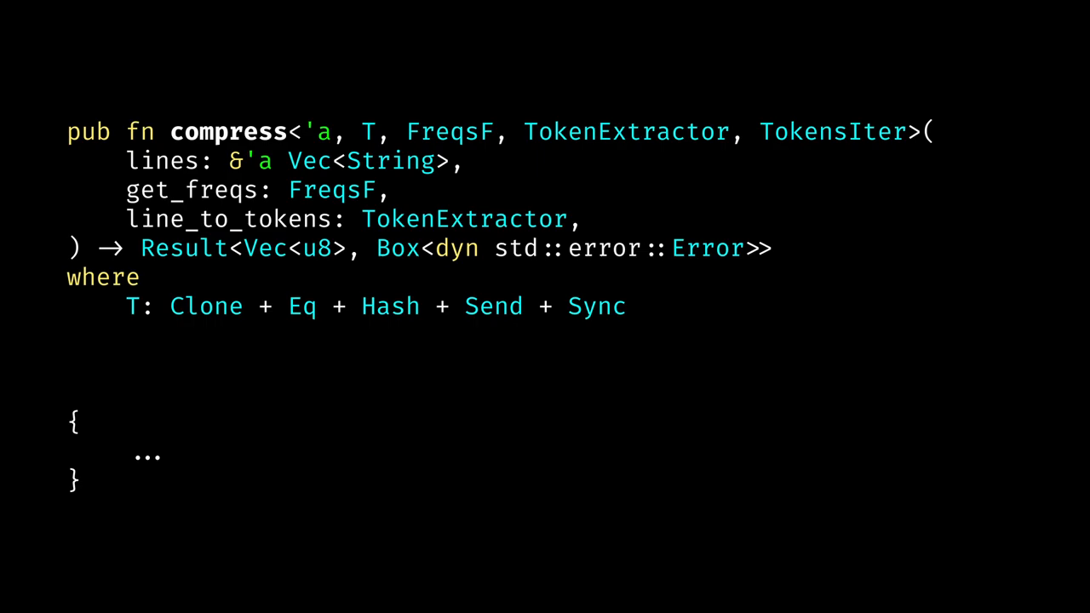
text(+ Serialize)
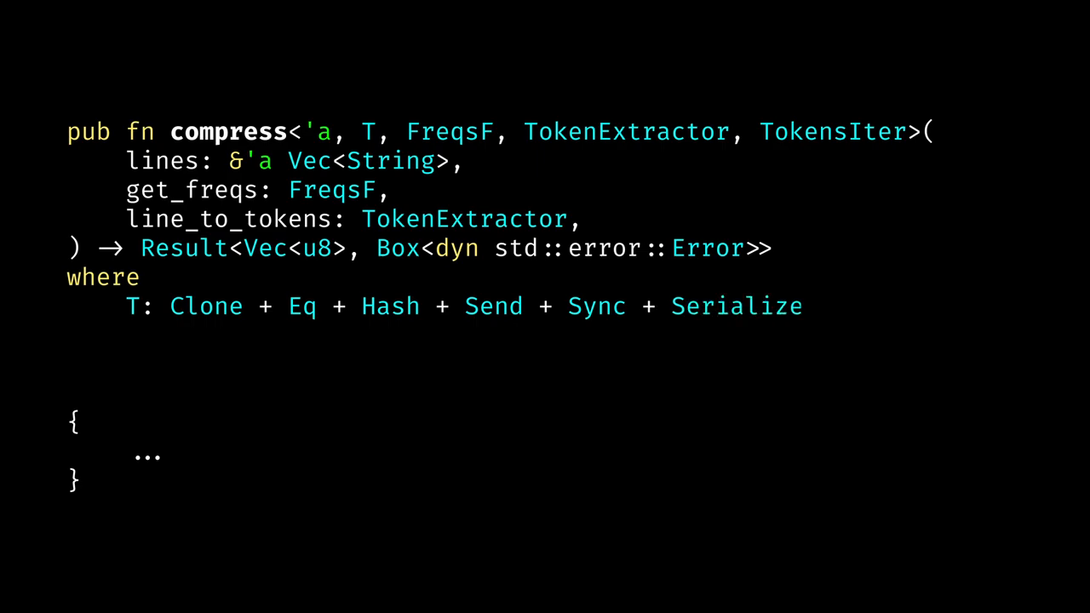
text(,)
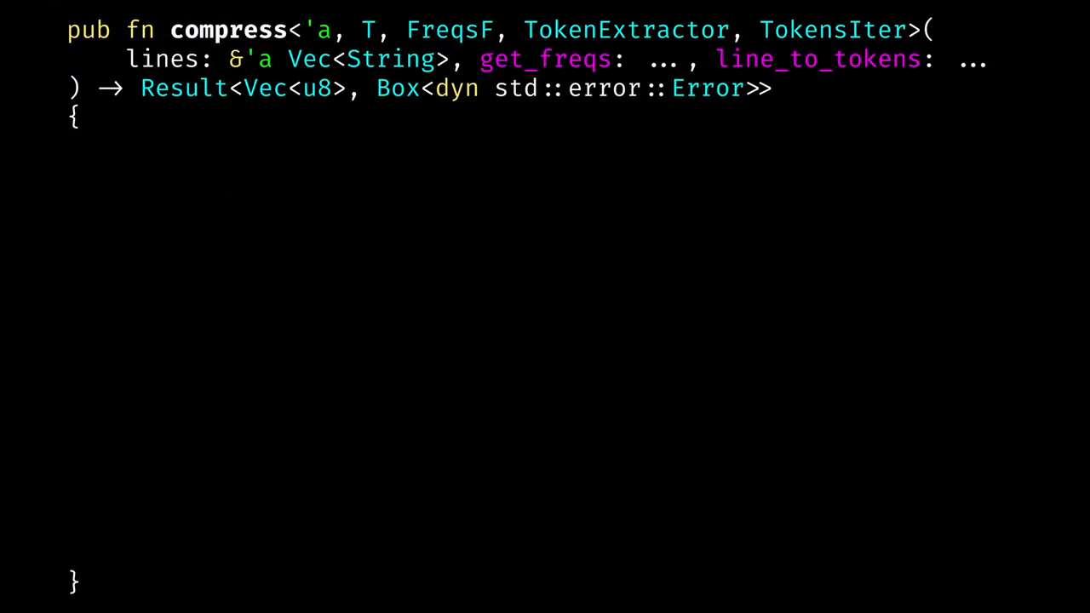
Step: Compute freqs, huffman_tree and encoder, then map tokens to their bit codes and collect the encoded lines
text(let freqs = get_freqs(lines);)
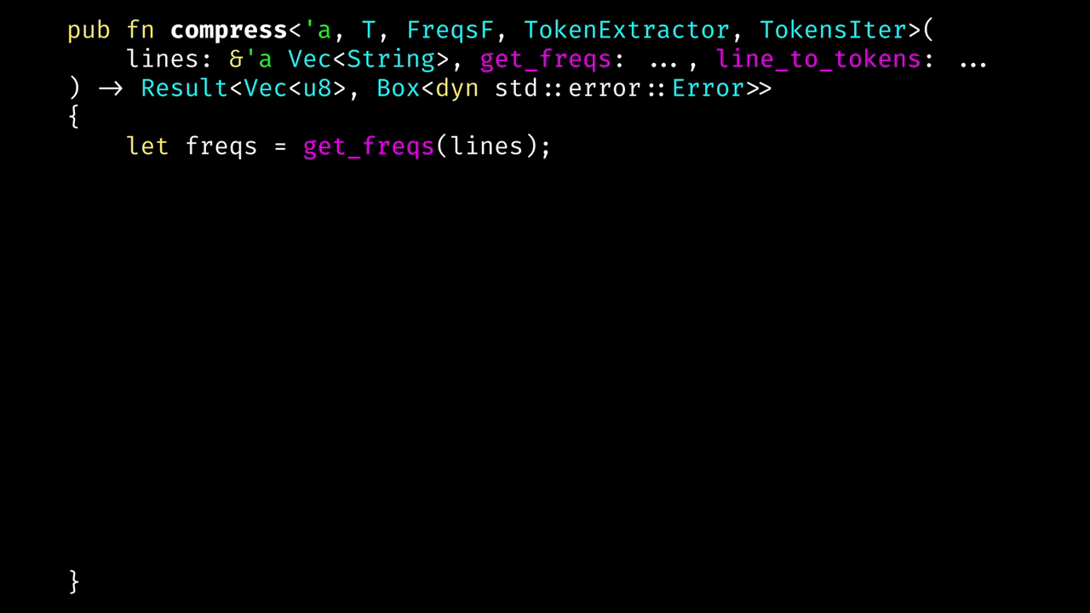
text(let tree = huffman_tree(&freqs);)
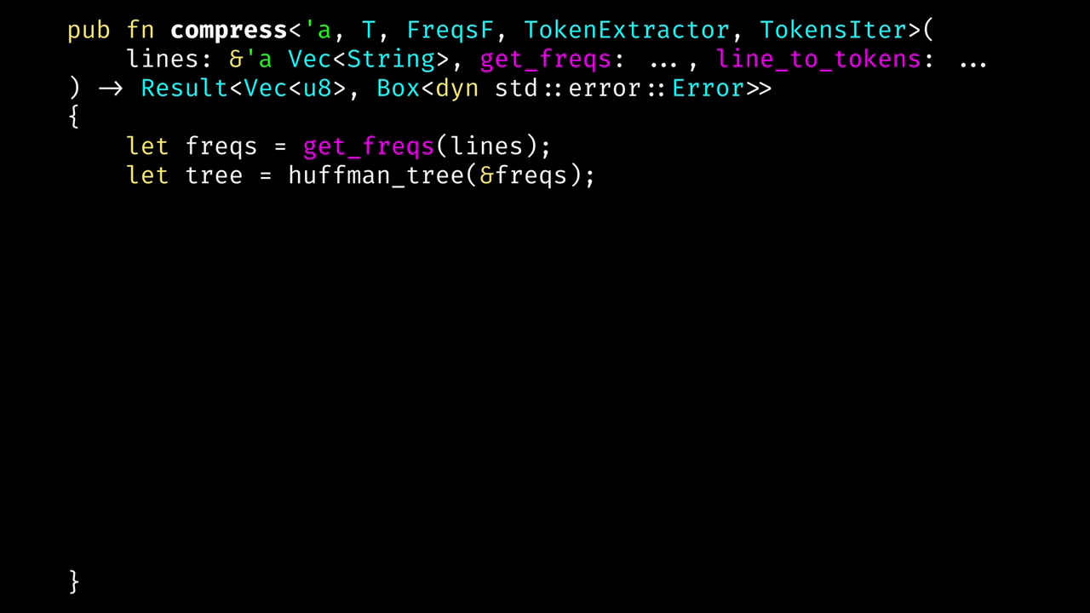
text(let encoder = tree.to_encoder();)
text(line_to_tokens(line)
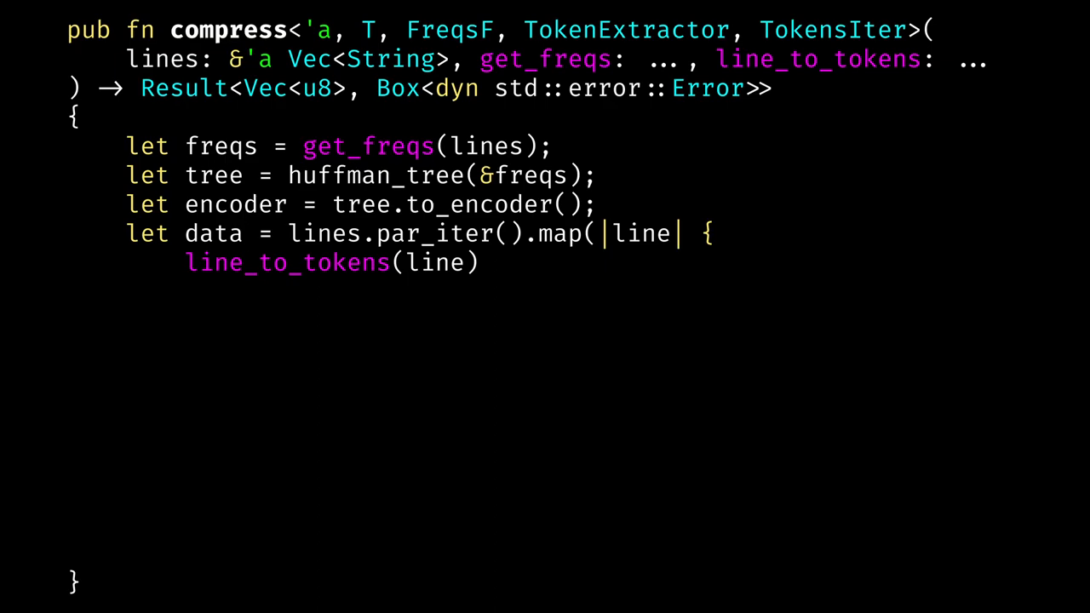
text(.map(|token| encoder.get(&token).unwrap().clone()))
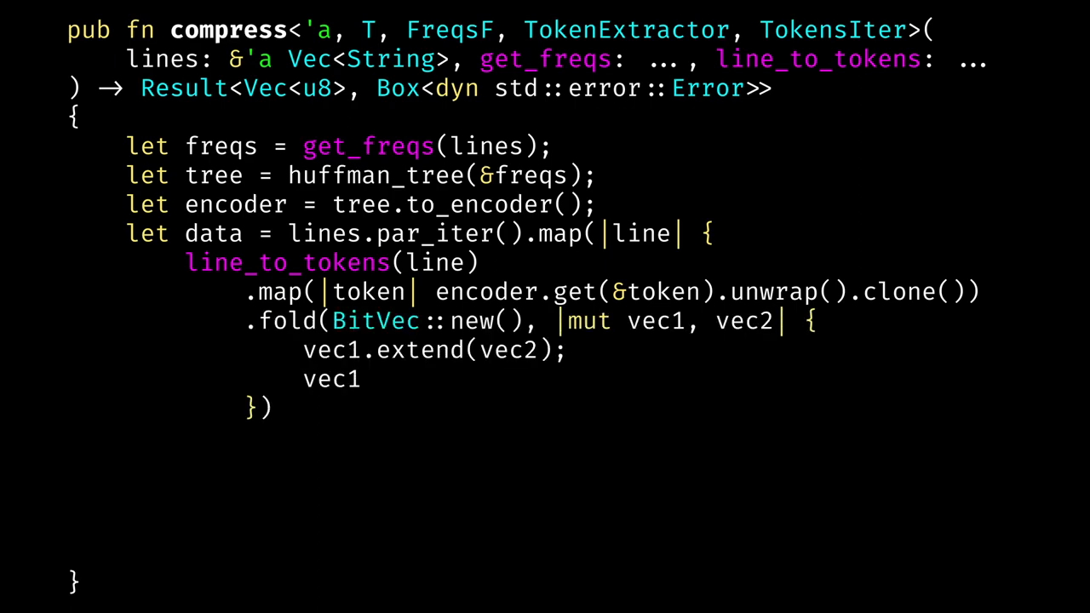
text(}).collect();)
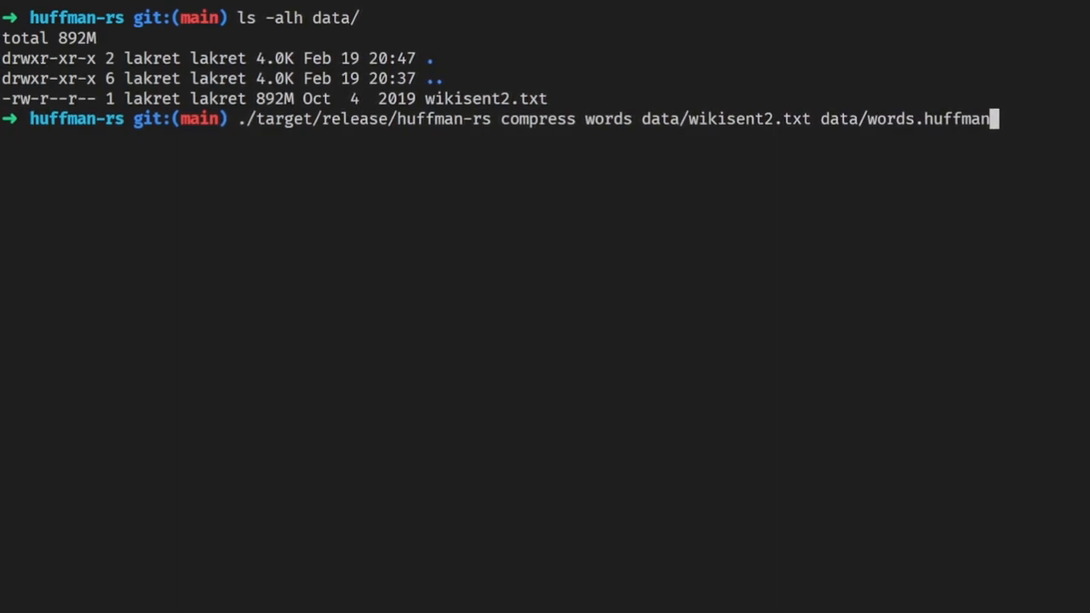
Step: Run the compression of the Wikipedia file and list the data folder to compare sizes
key(Return)
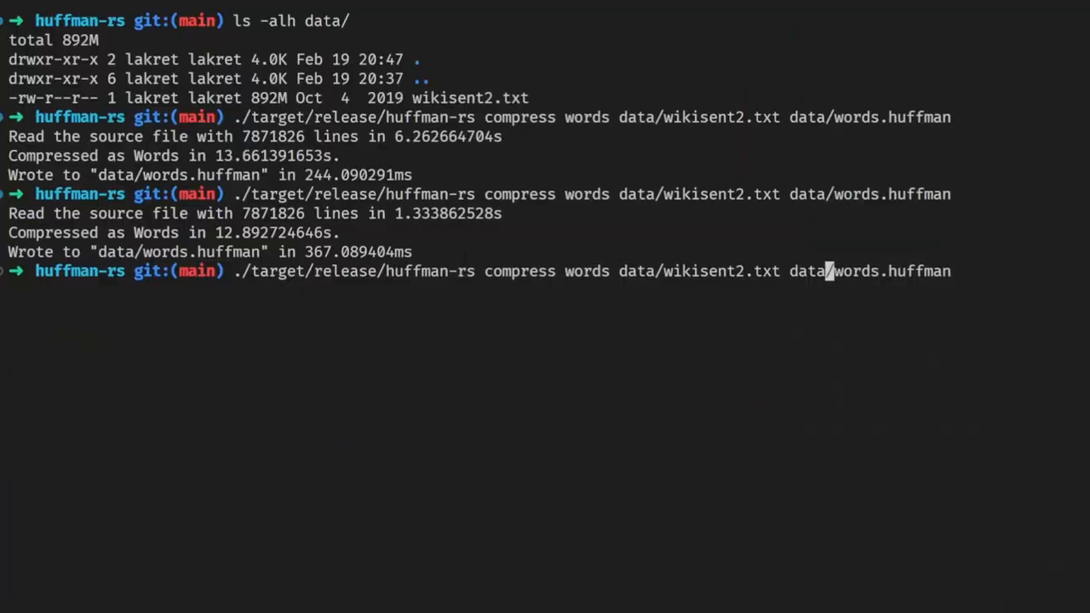
text(ls -alh)
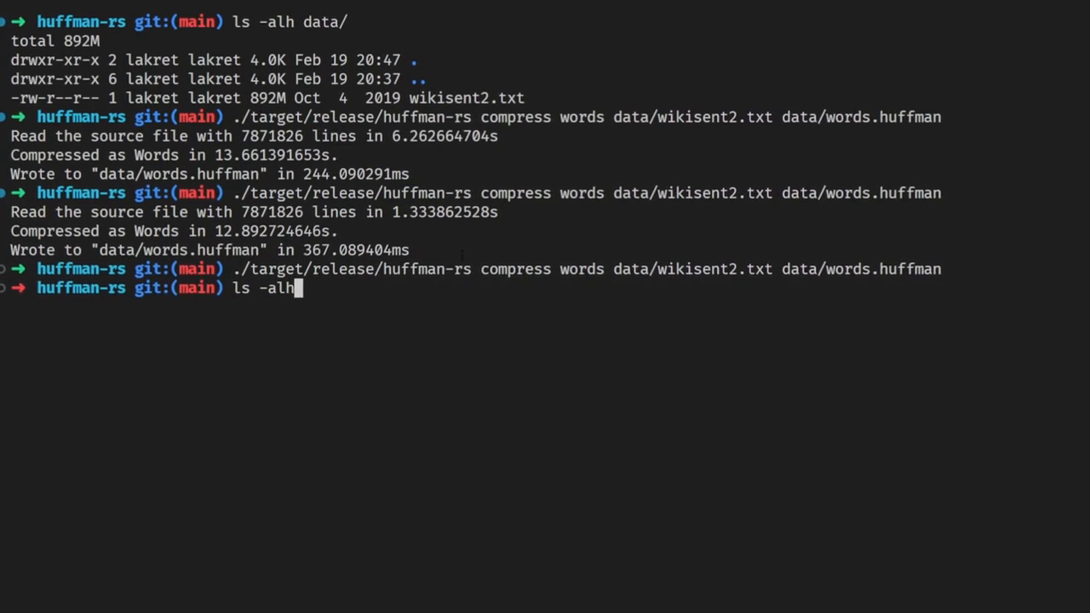
key(Return)
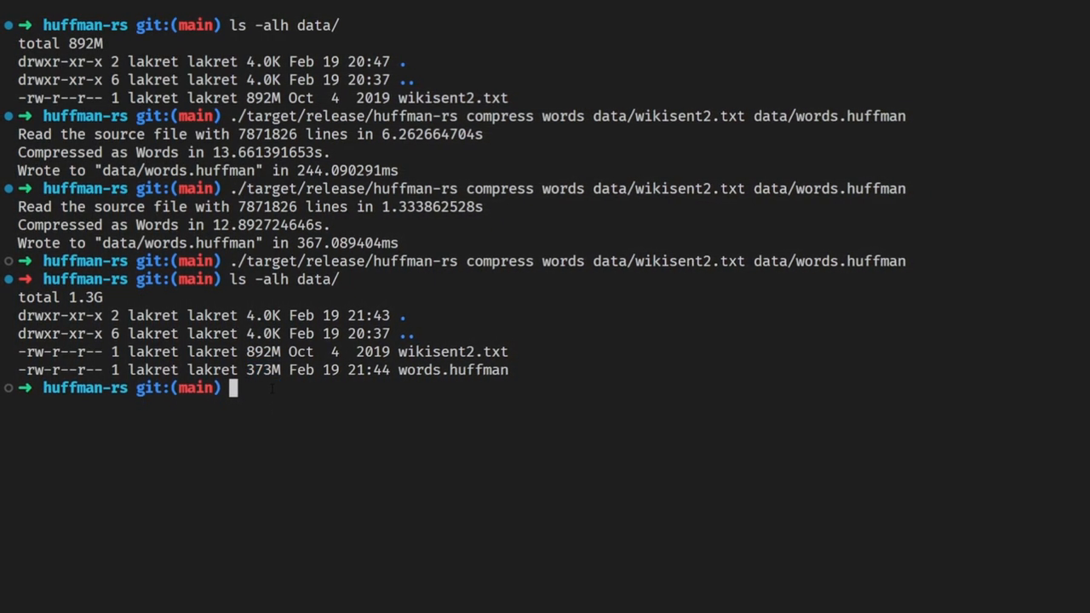
Step: Extract words.huffman to data/extracted.txt and diff it against data/wikisent2.txt
text(./target/release/huffman-rs extract words data/words.huffman data/extracted.txt)
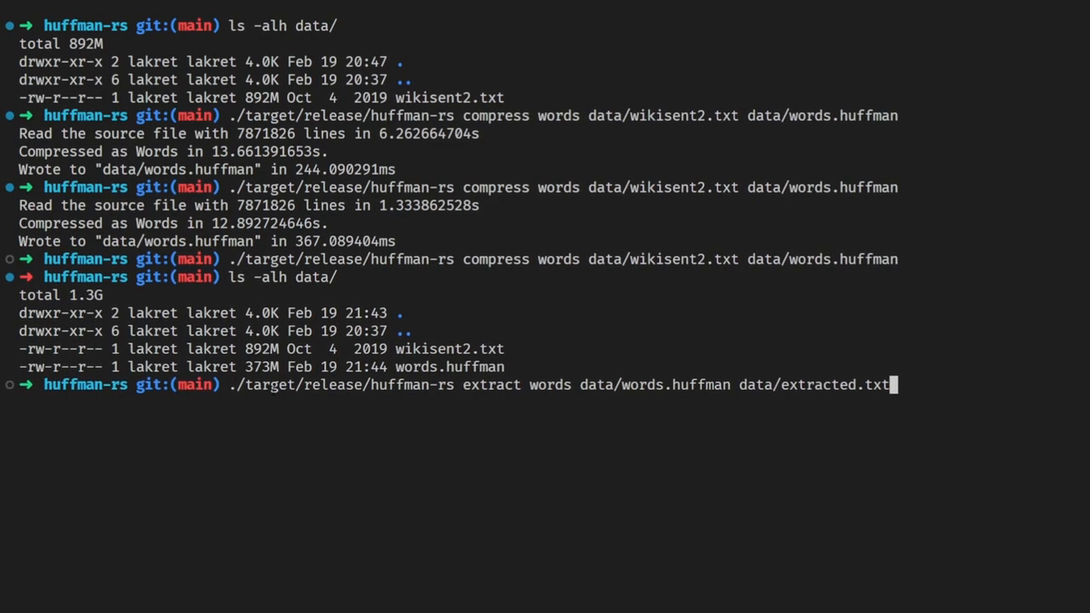
key(Return)
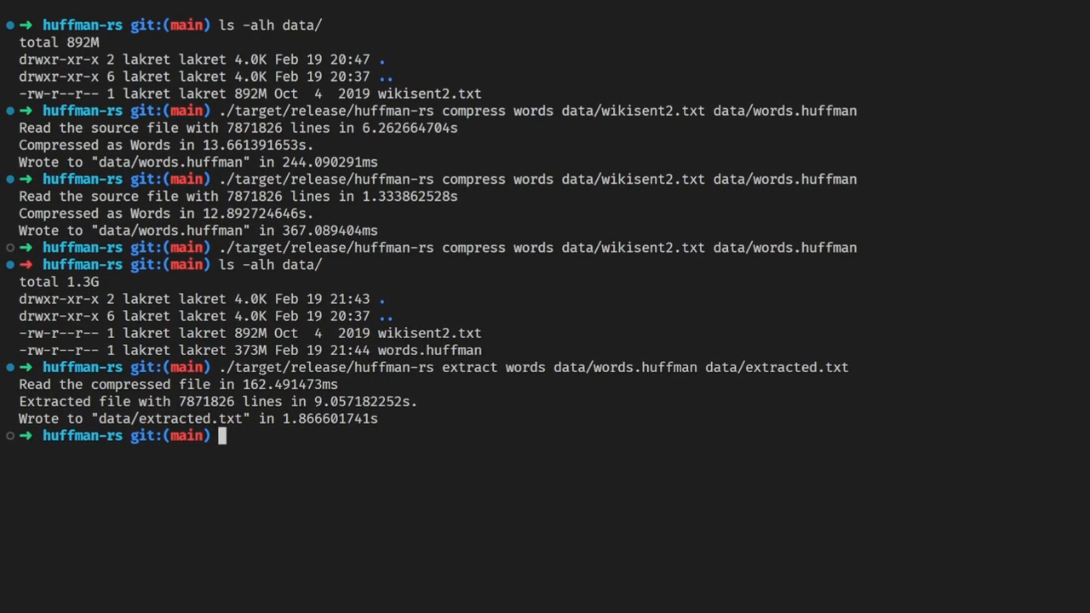
text(diff data/wikisent2.txt data/ext)
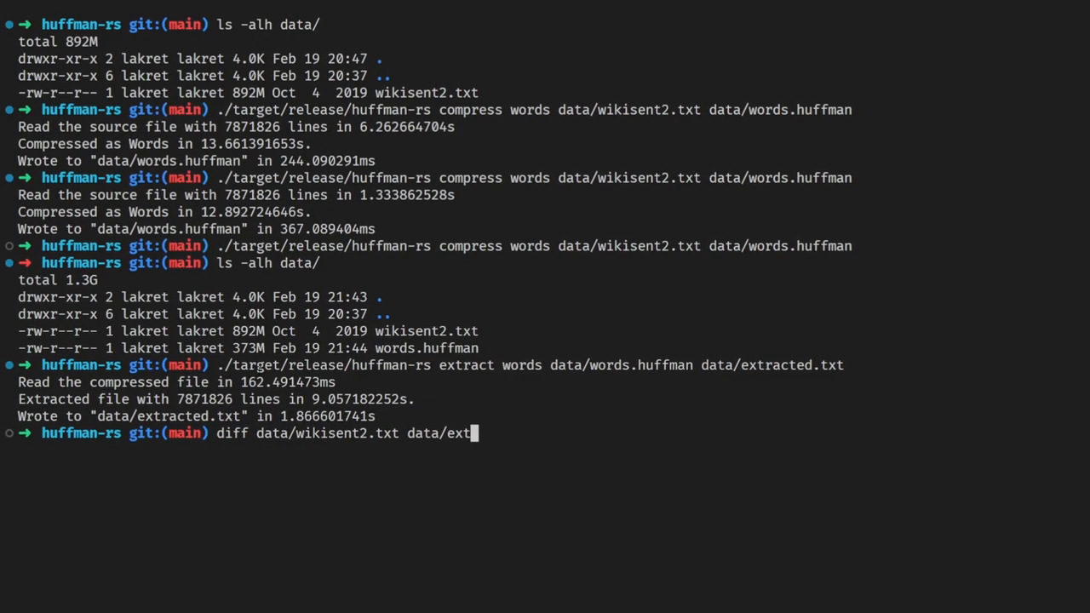
key(Return)
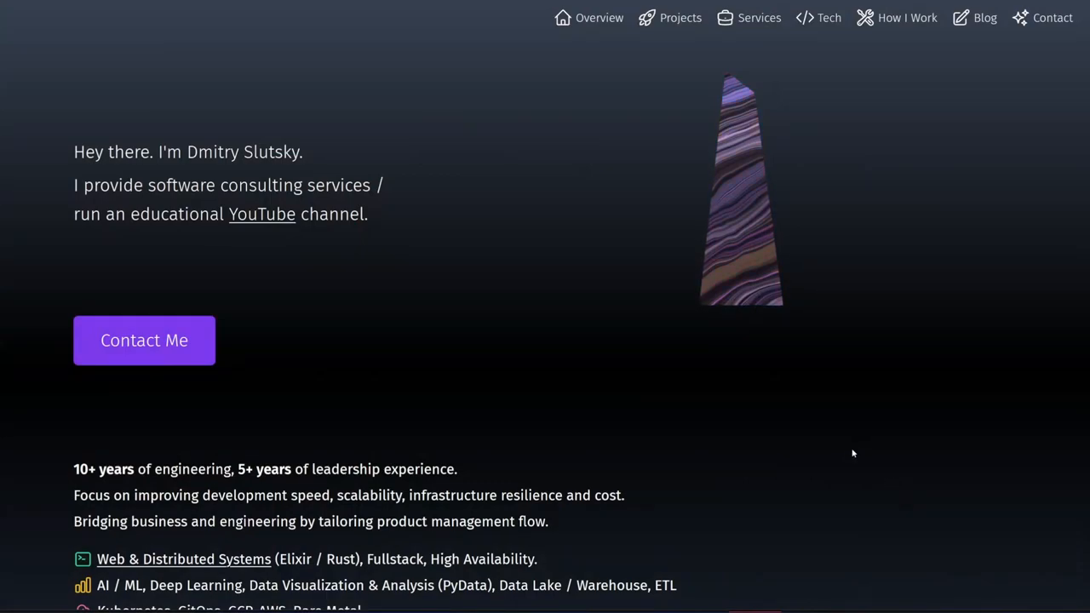
Step: Filter the projects by Leadership, DevOps and AI/ML in turn, then clear the filter
scroll(down, 3)
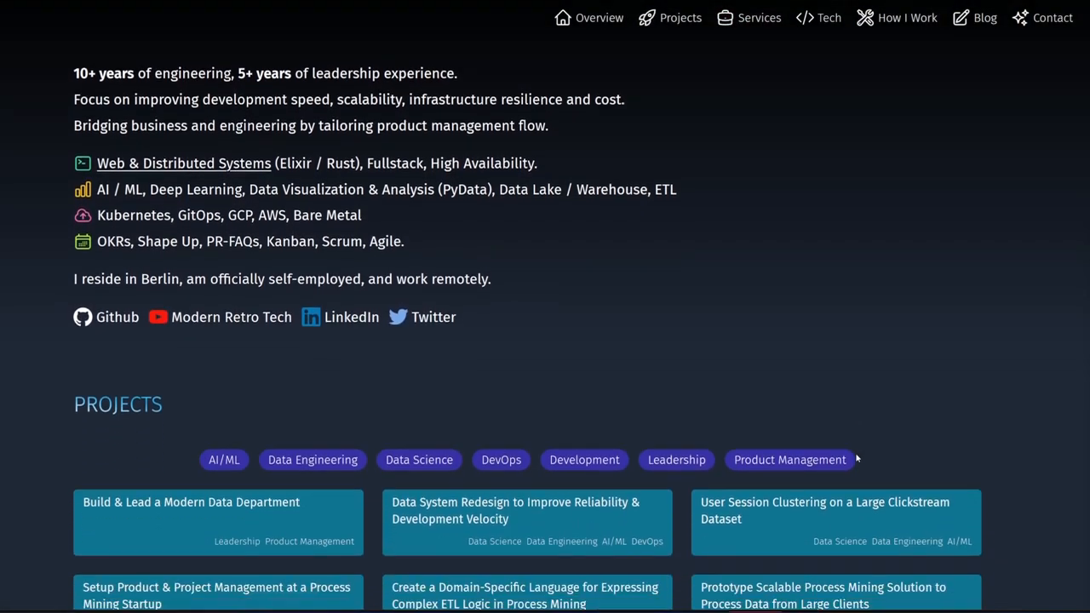
scroll(down, 3)
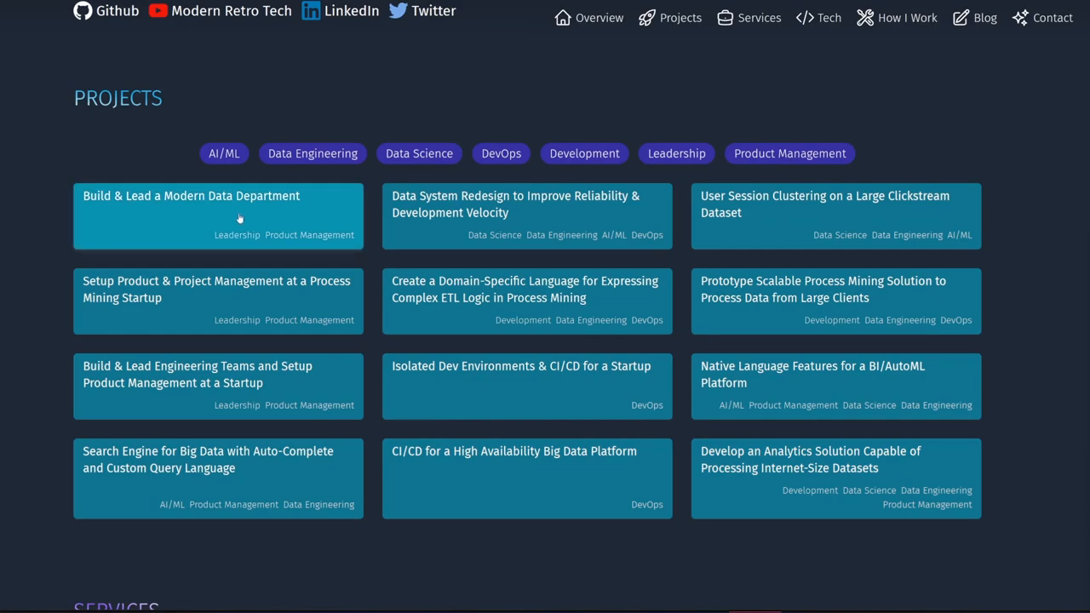
mouse_move(951, 211)
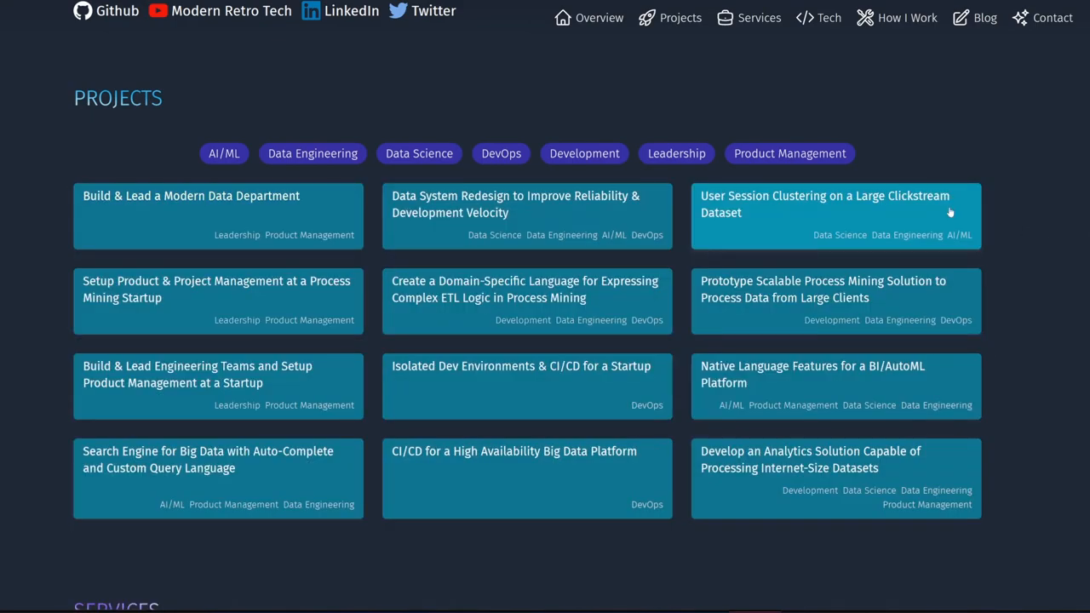
click(676, 154)
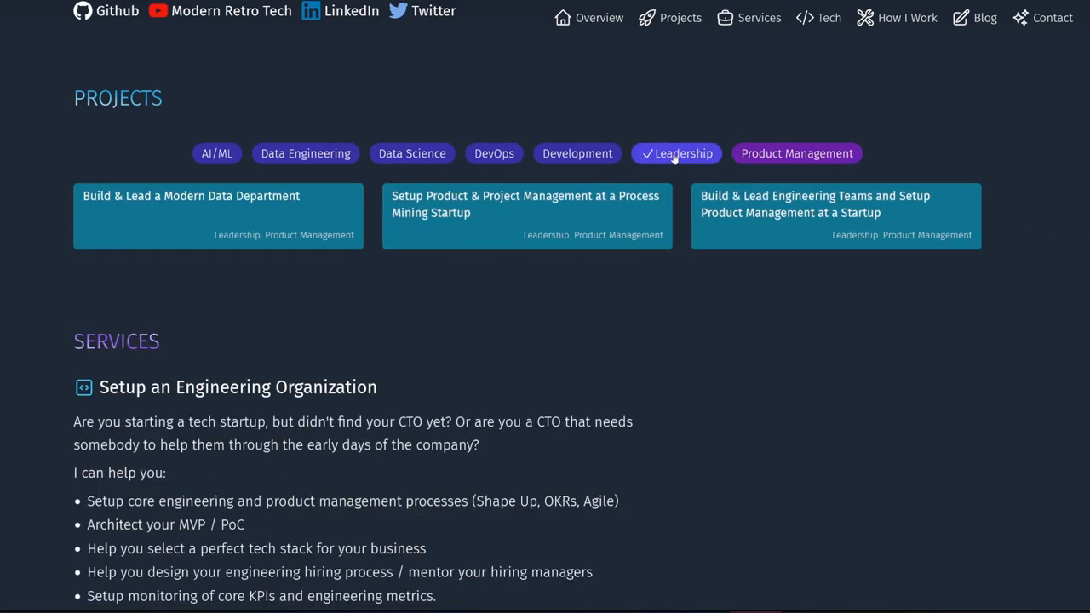
click(501, 153)
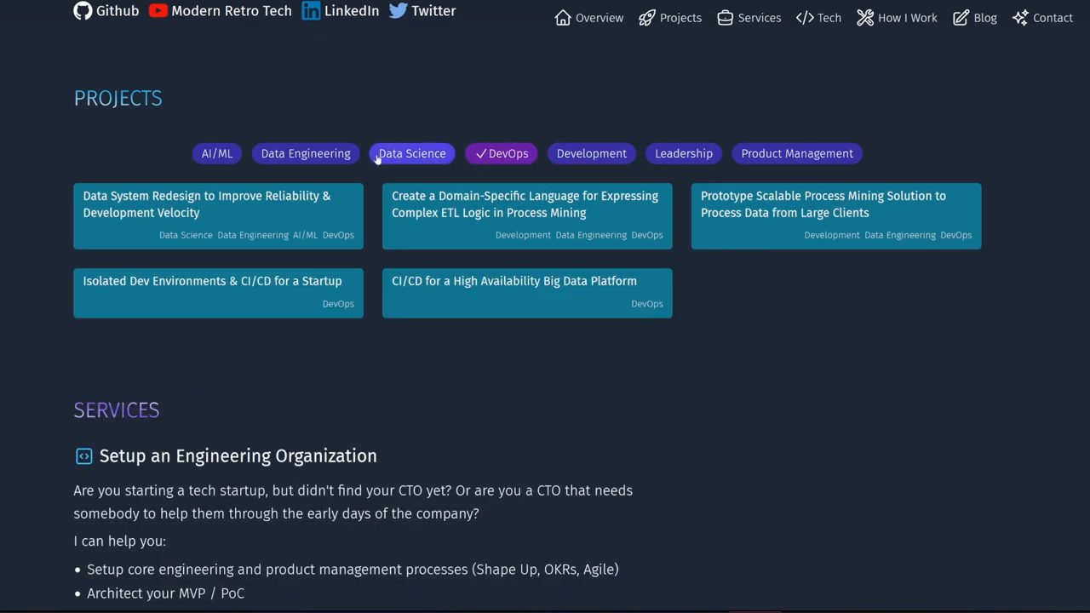
click(218, 153)
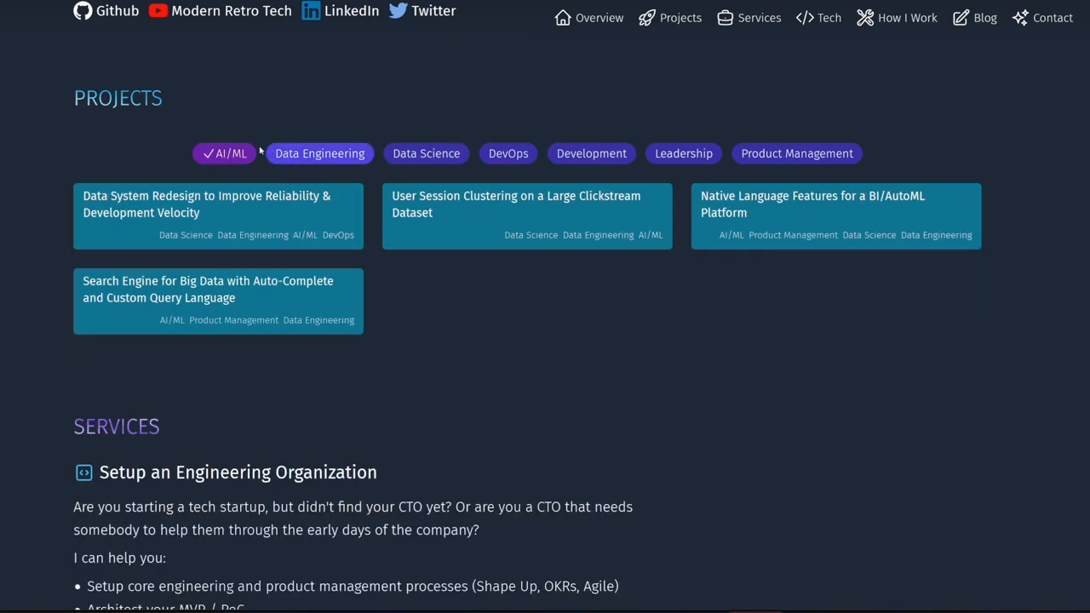
click(225, 153)
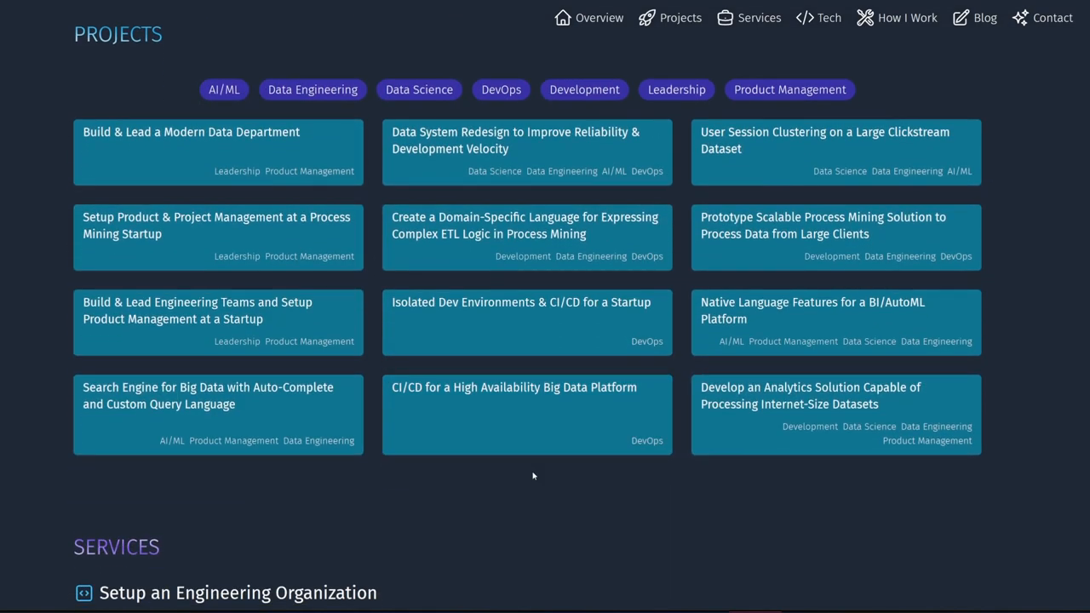
Step: Go to the blog list and open the post 'A New Beginning and a New Website'
click(984, 17)
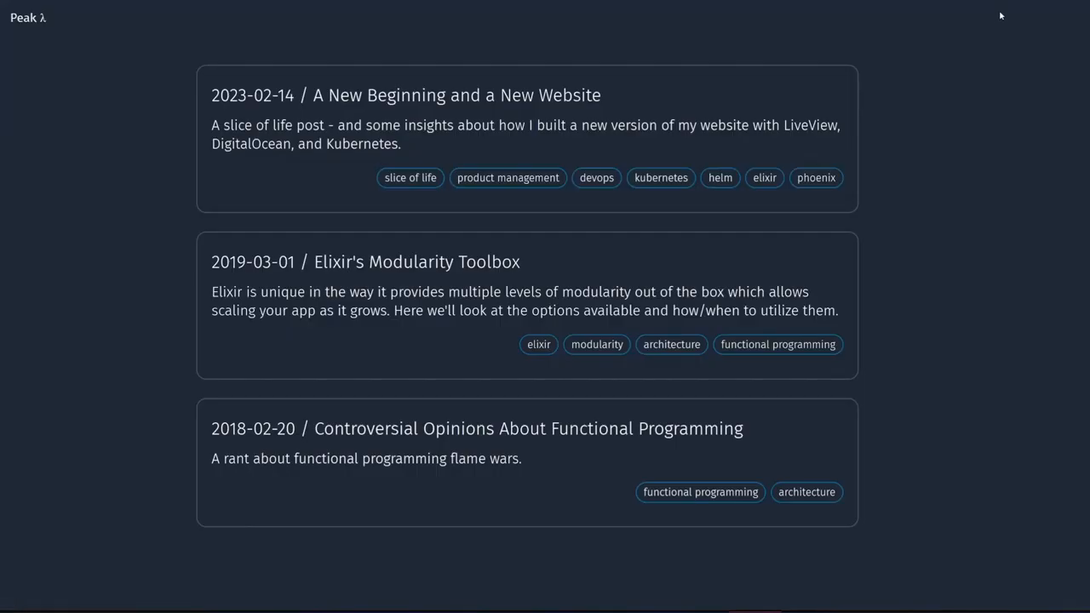
click(405, 95)
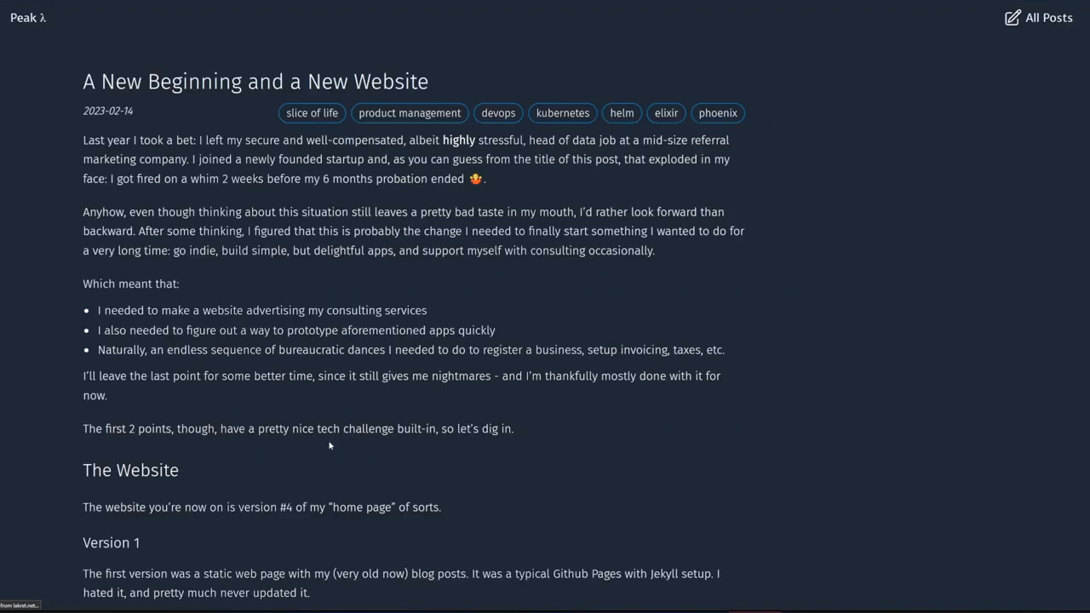